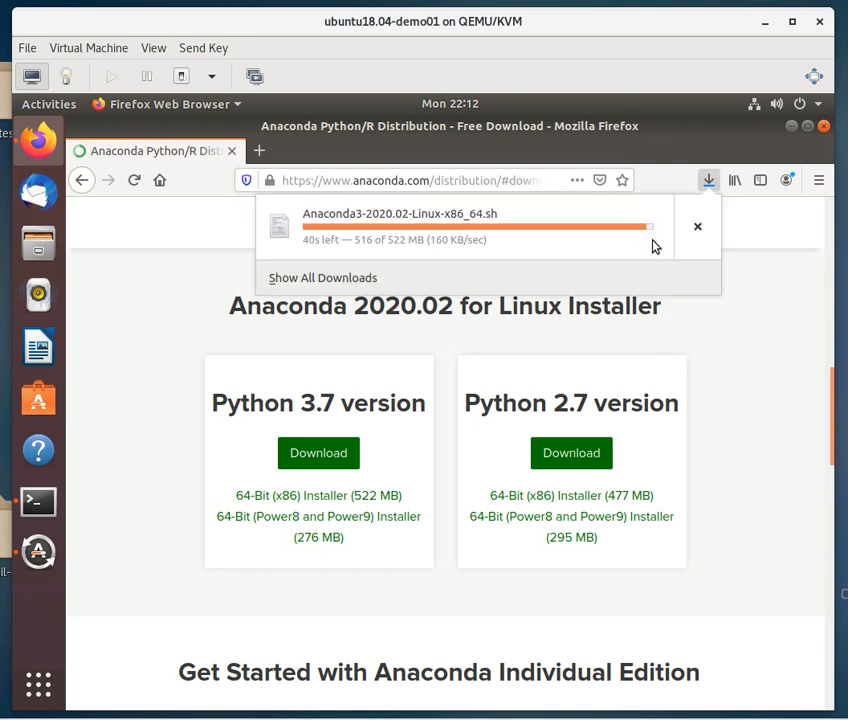
mouse_move(664, 272)
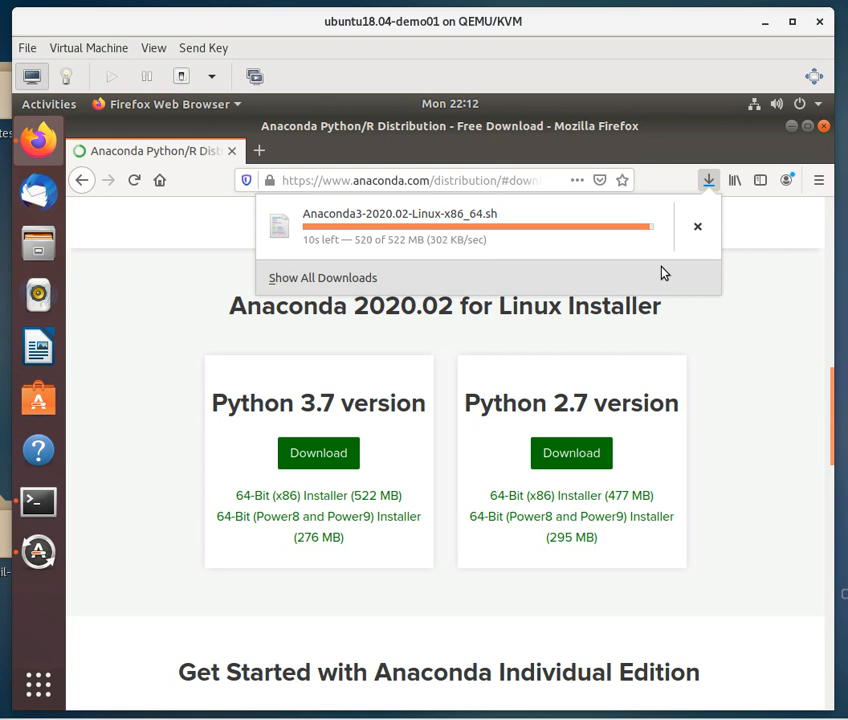
Check the Anaconda3-2020.02 installer download progress in Firefox's downloads panel
left_click(36, 500)
type("sudo mkdir -p")
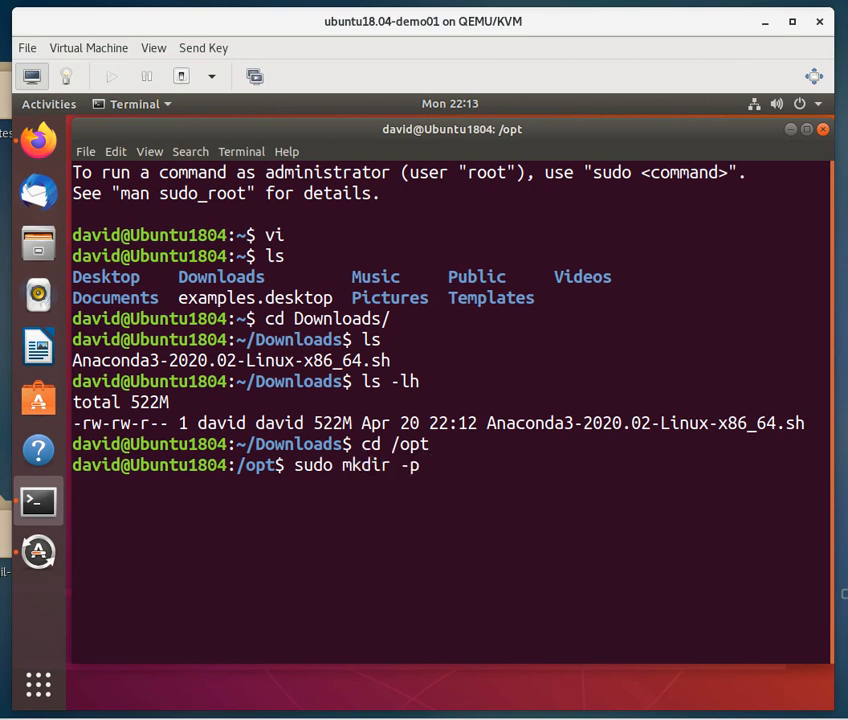
Create the /opt/anaconda directory with sudo mkdir -p
type("/opt/")
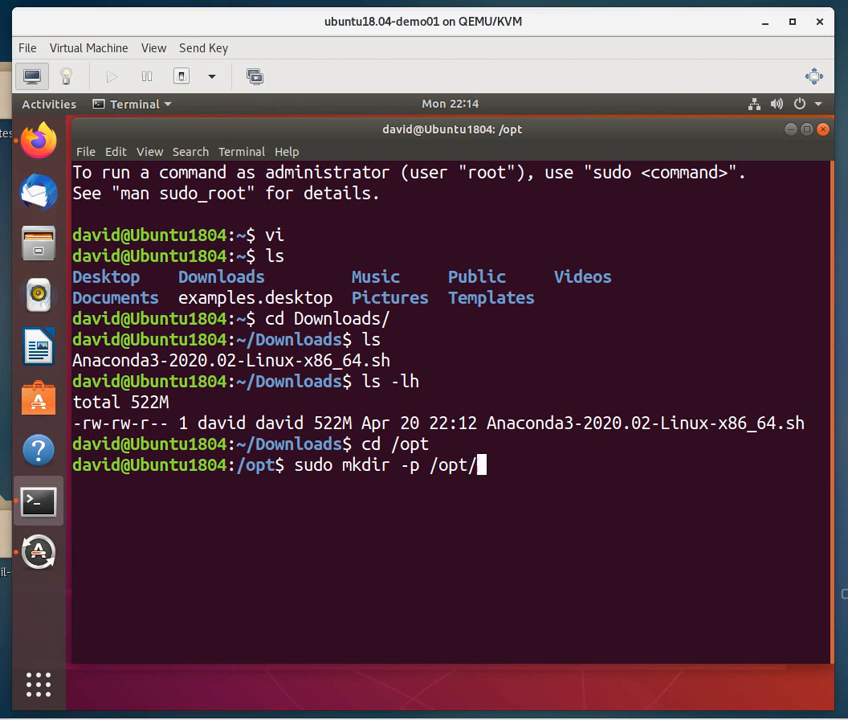
key("Return")
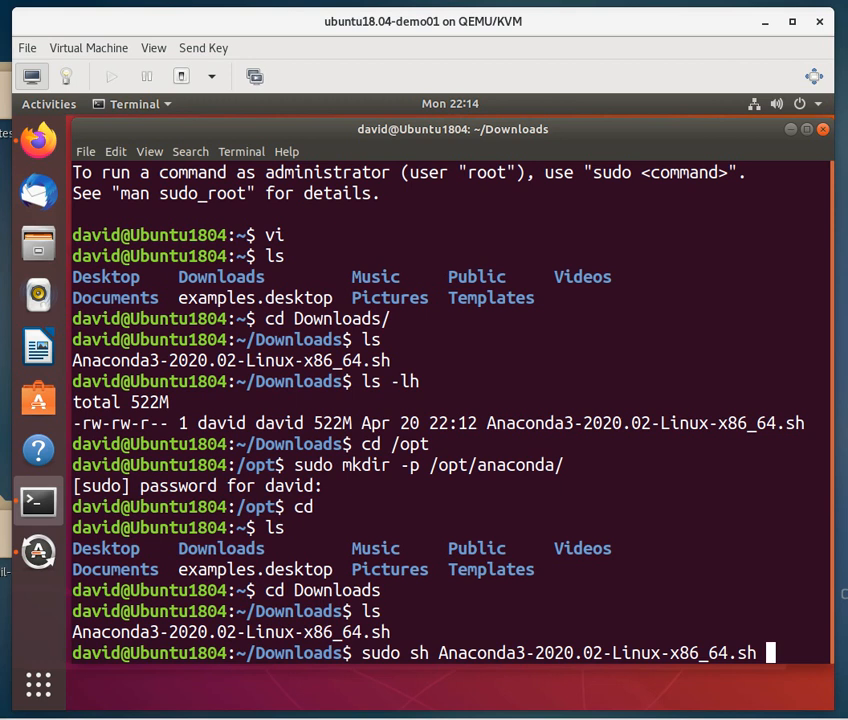
Run the Anaconda installer with sudo and answer yes to the license terms
key("Return")
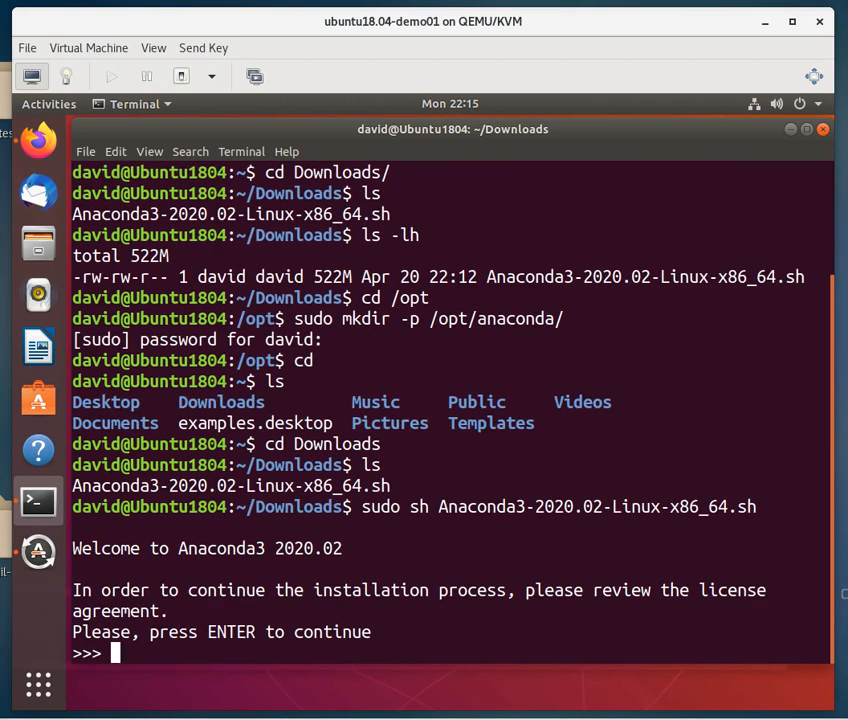
key("Return")
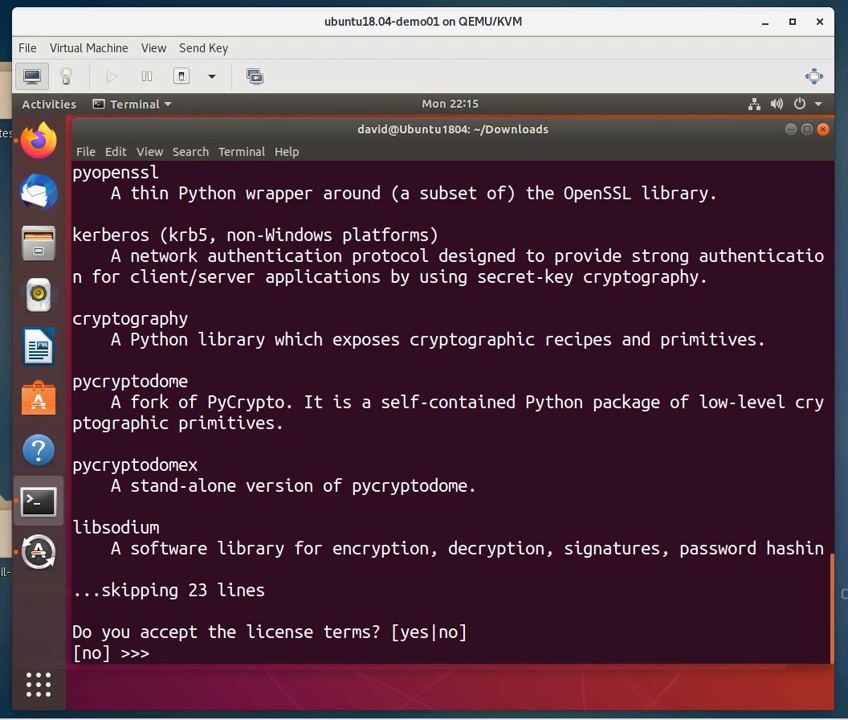
type("yes")
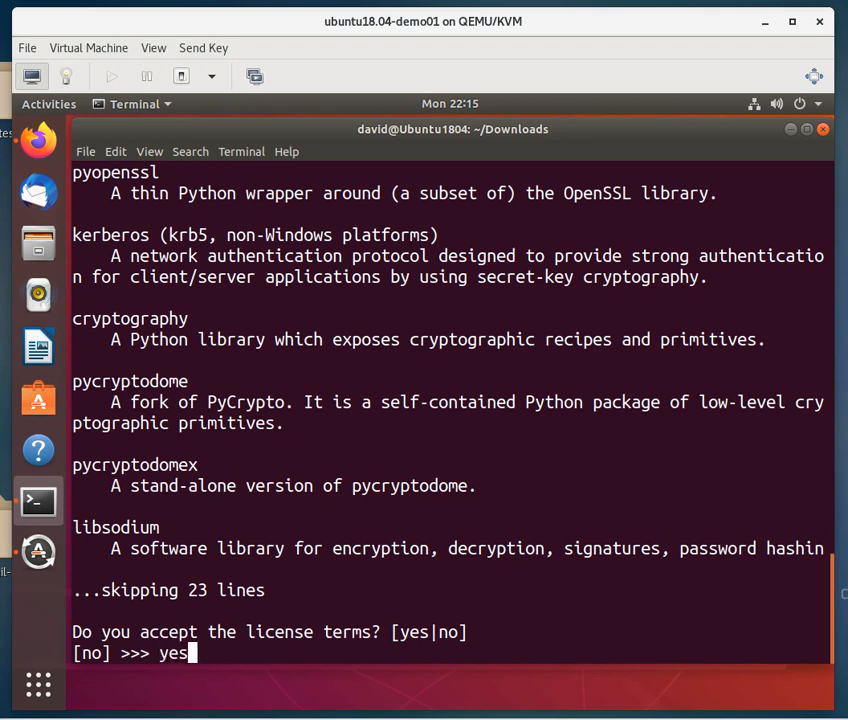
key("Return")
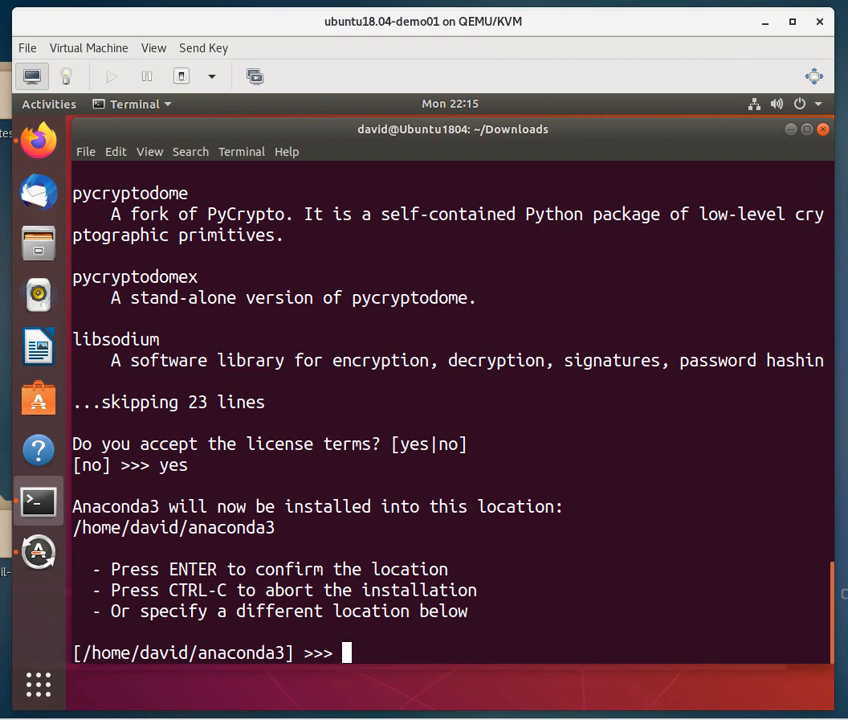
Install Anaconda into /opt/anaconda instead of the default home location
type("/opt/anaconda")
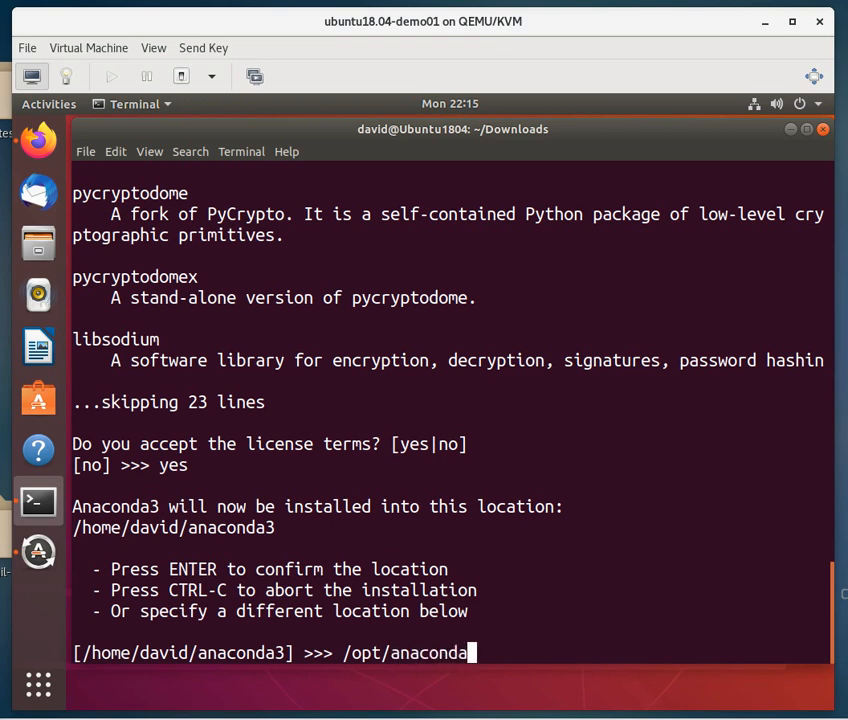
key("Return")
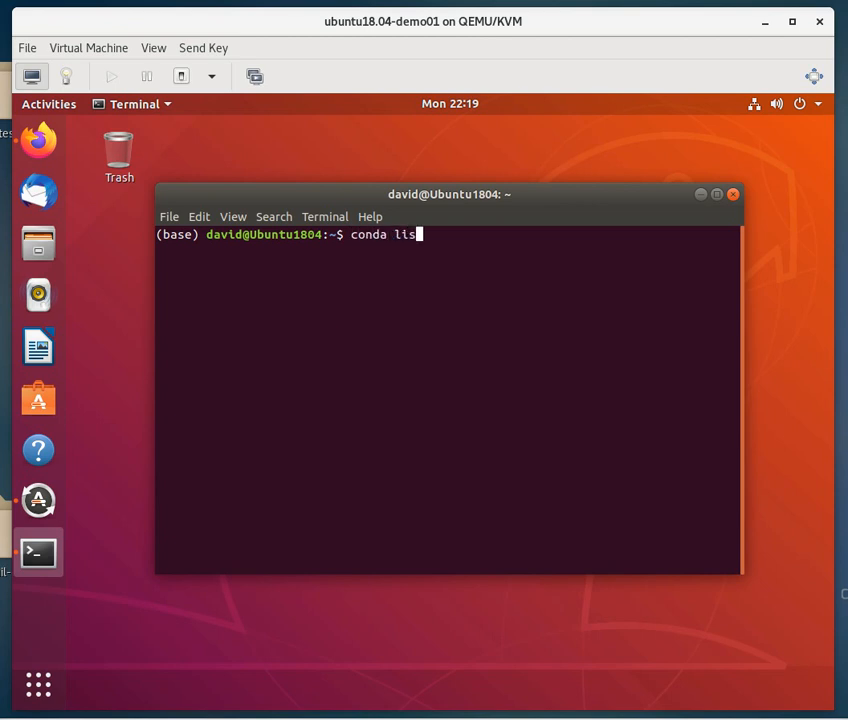
Run conda list to show the base environment's installed packages
key("Return")
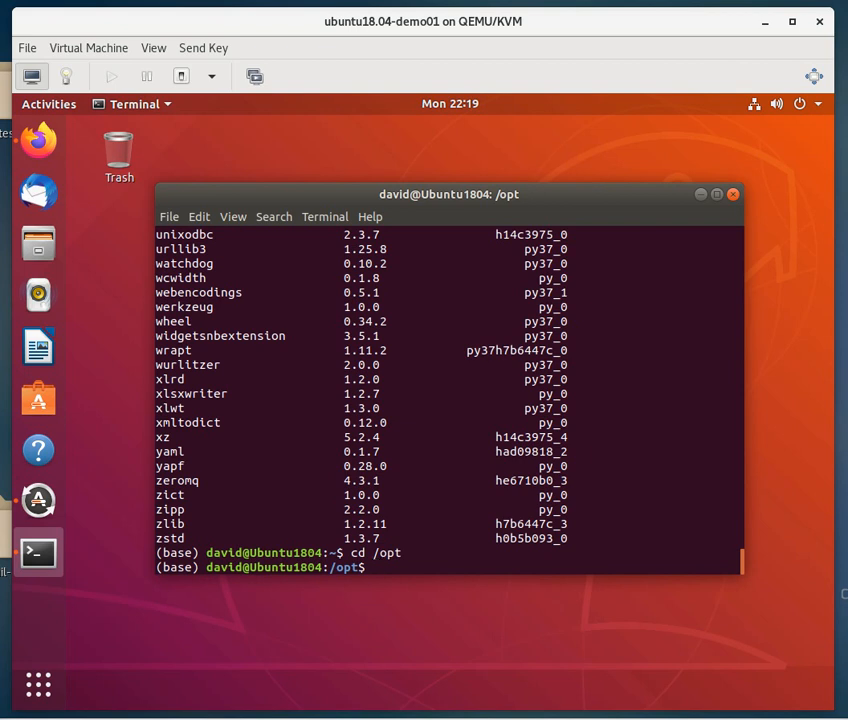